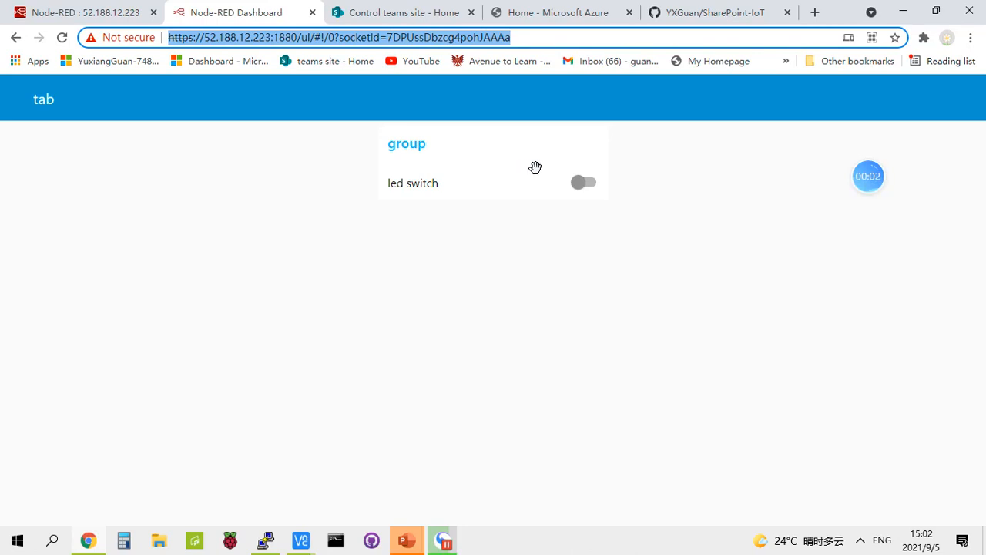
{"action": "mouse_move", "coordinate": [119, 253]}
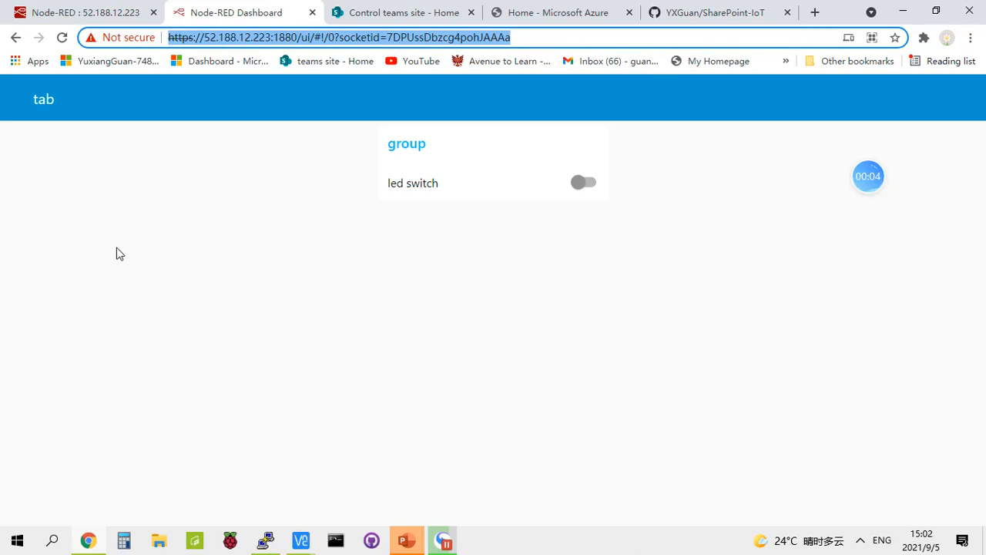
{"action": "mouse_move", "coordinate": [205, 230]}
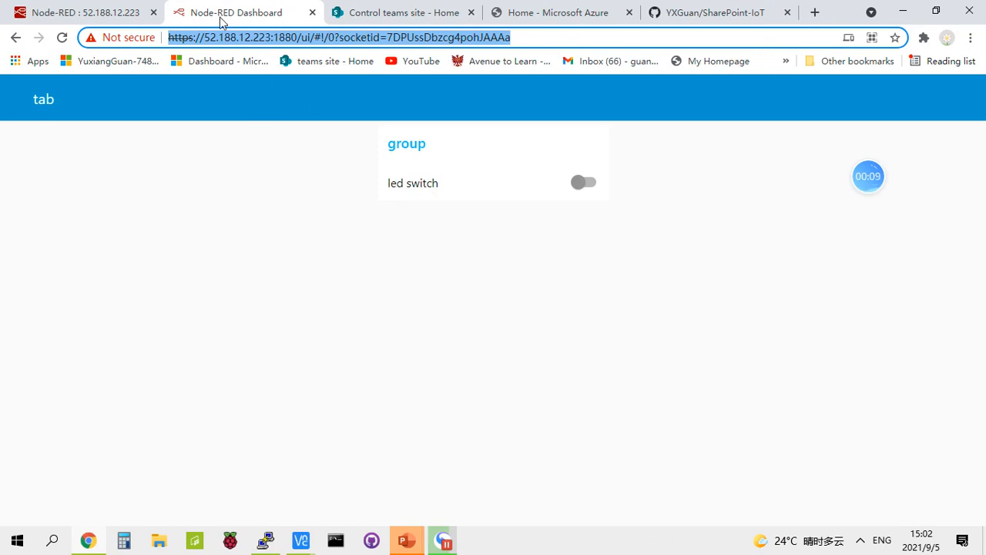
{"action": "mouse_move", "coordinate": [402, 13]}
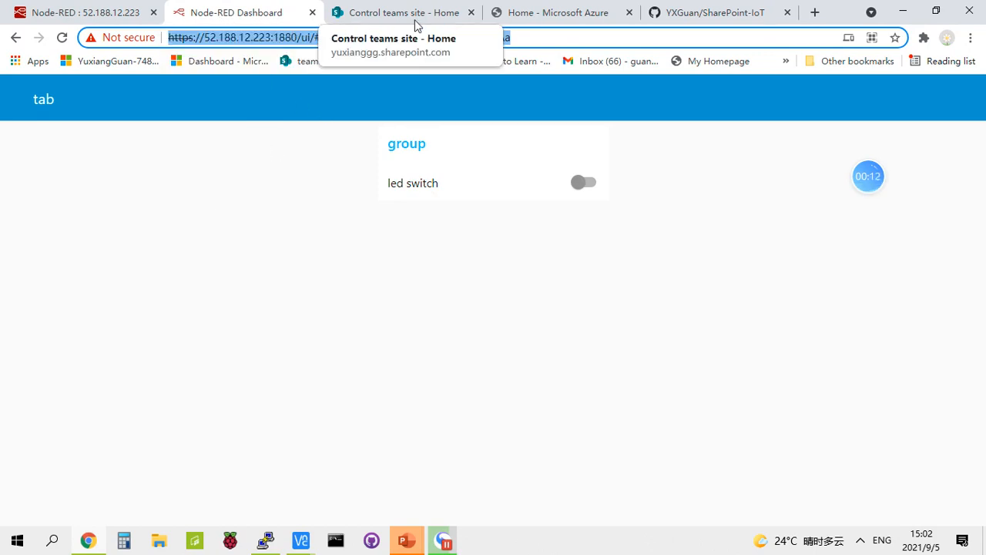
Step: On the Control teams site page, open the Embed web part settings and review its Node-RED iframe code
{"action": "left_click", "coordinate": [400, 13]}
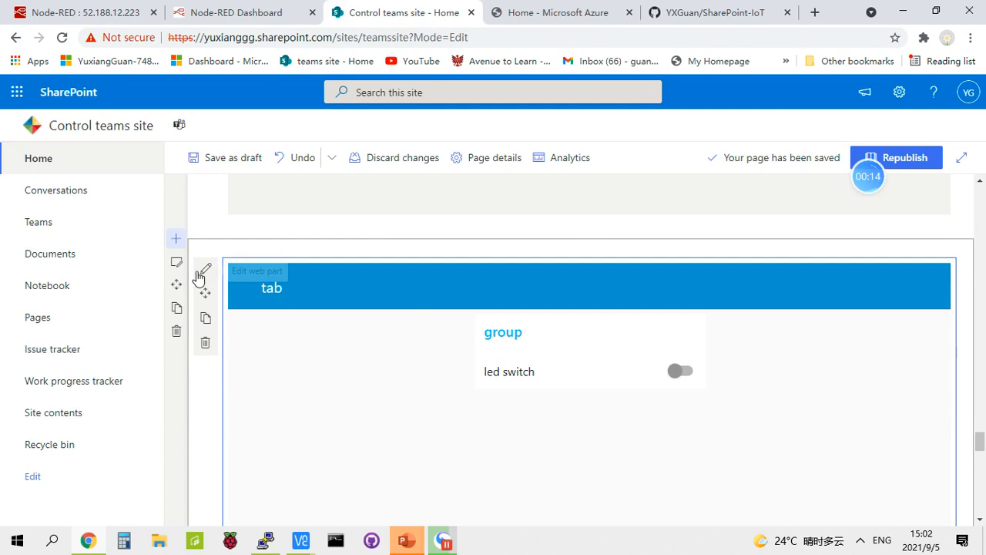
{"action": "left_click", "coordinate": [204, 269]}
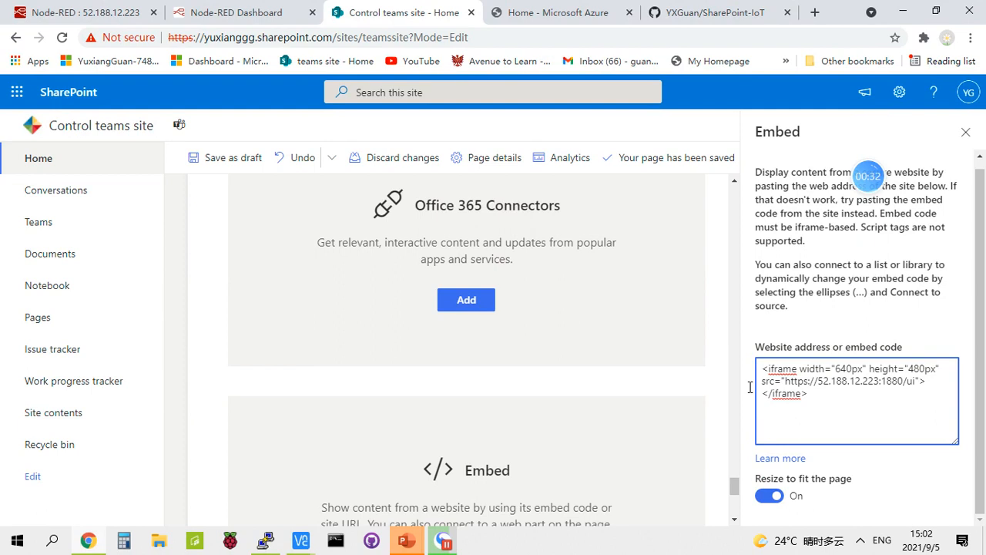
{"action": "scroll", "scroll_direction": "down", "scroll_amount": 3}
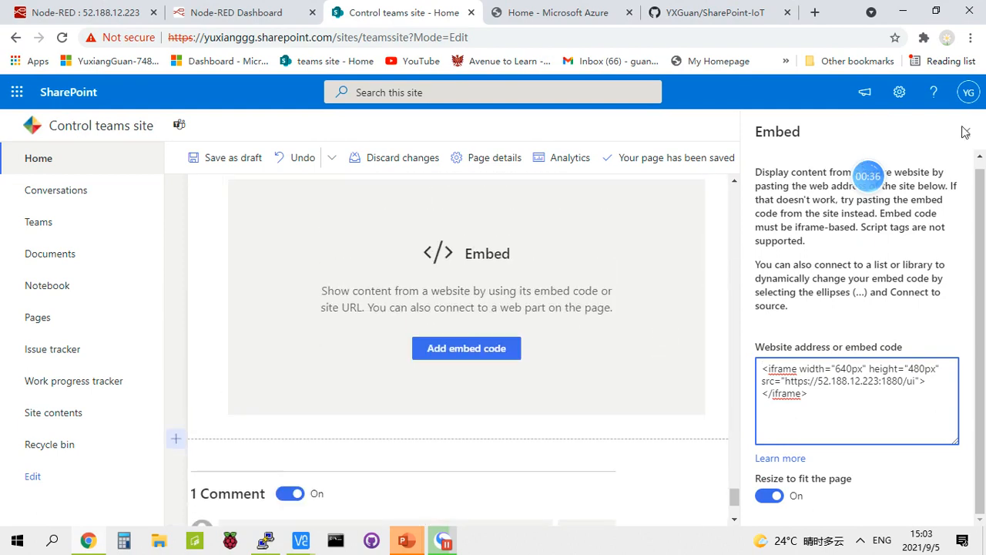
{"action": "mouse_move", "coordinate": [966, 131]}
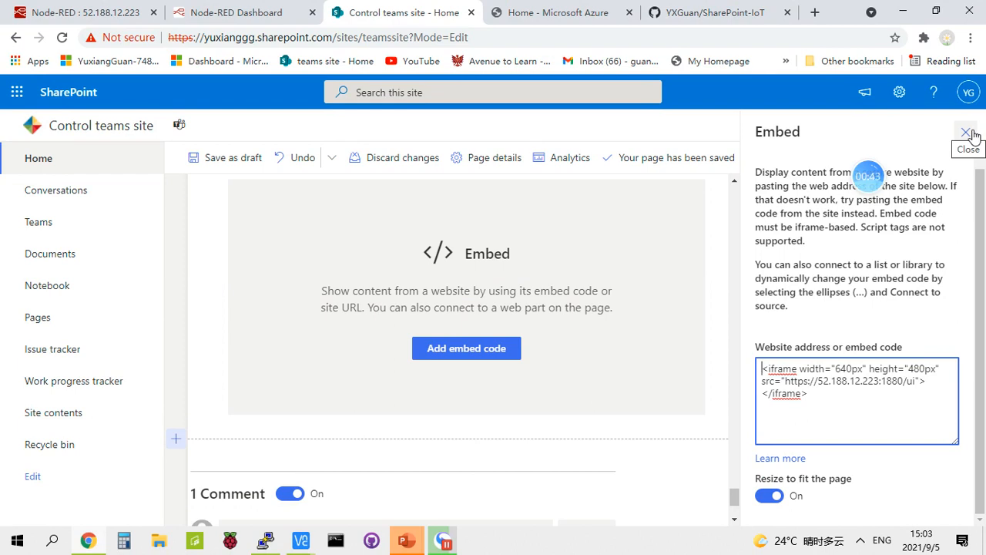
Step: Close the Embed pane and switch to the YXGuan/SharePoint-IoT GitHub README tab
{"action": "left_click", "coordinate": [966, 132]}
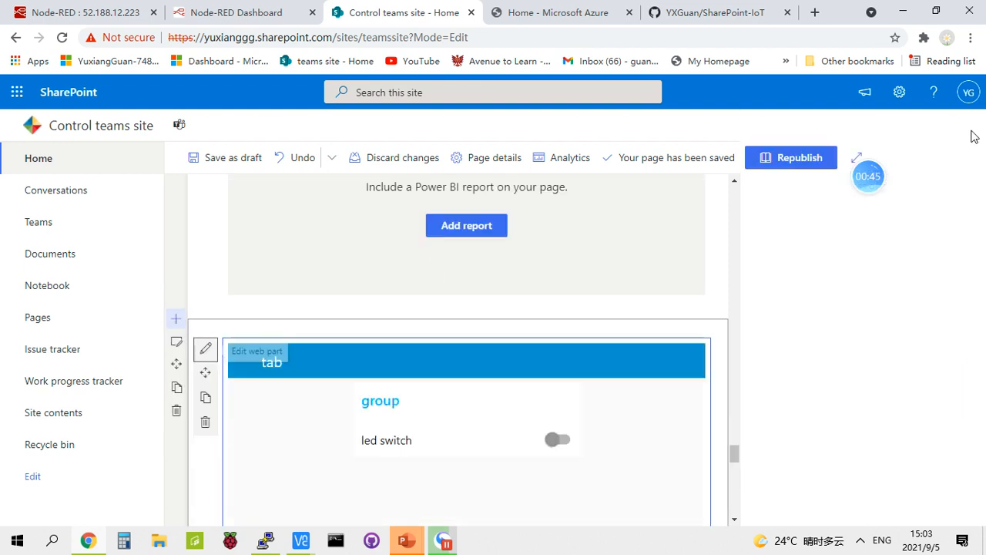
{"action": "scroll", "scroll_direction": "up", "scroll_amount": 3}
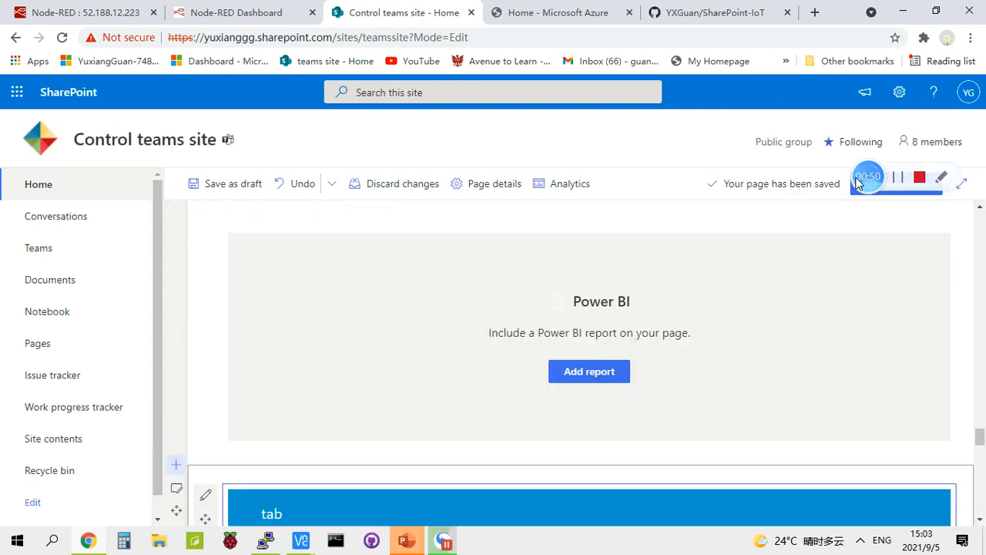
{"action": "mouse_move", "coordinate": [716, 12]}
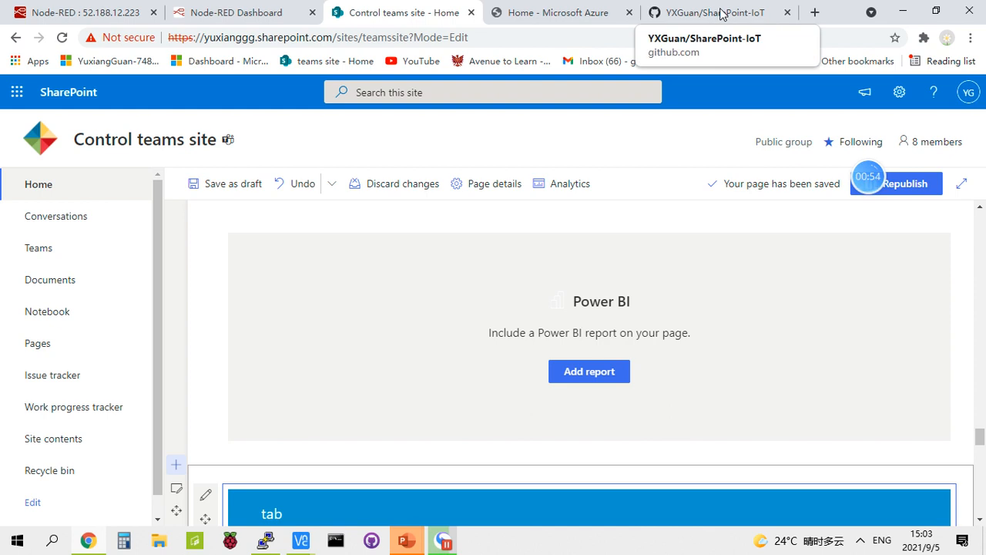
{"action": "left_click", "coordinate": [712, 12]}
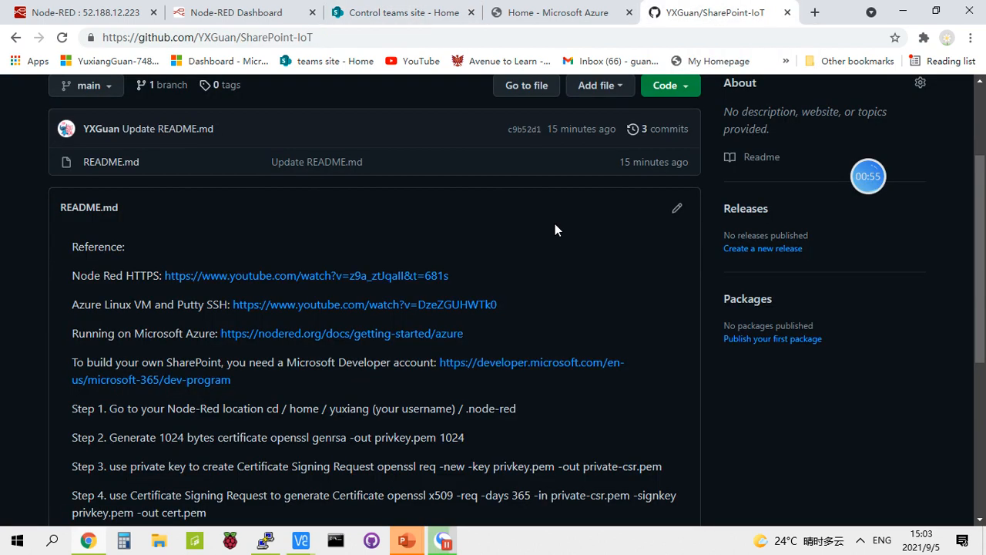
{"action": "scroll", "scroll_direction": "up", "scroll_amount": 3}
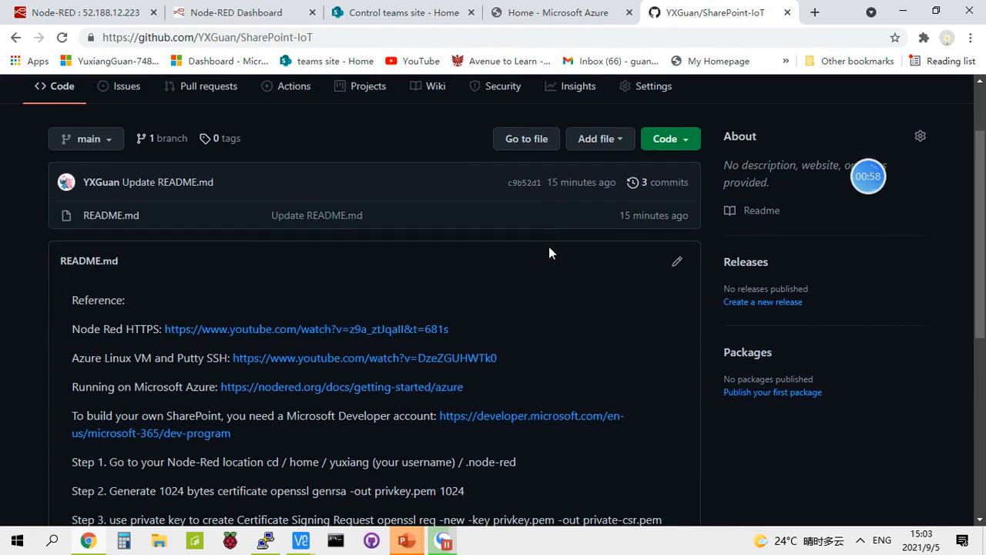
{"action": "scroll", "scroll_direction": "up", "scroll_amount": 3}
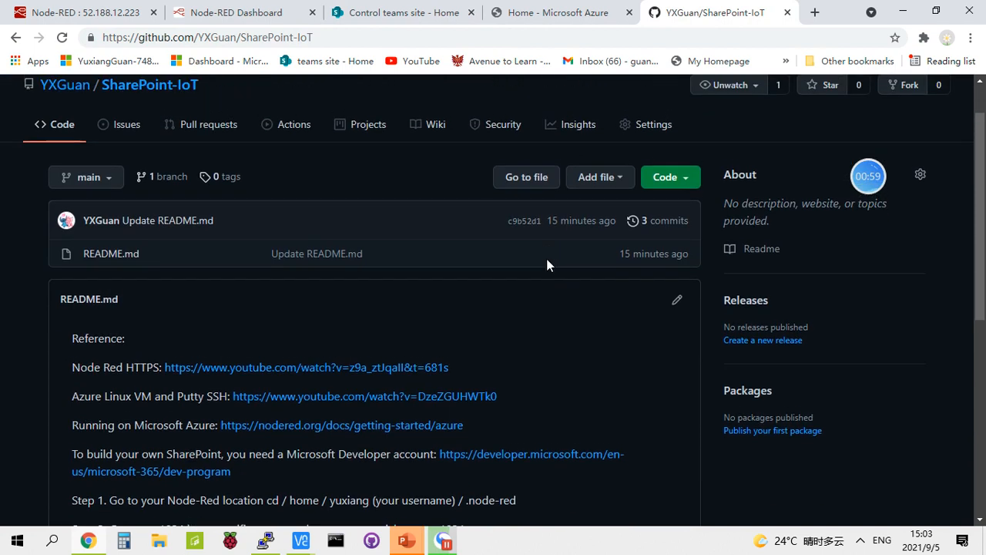
{"action": "scroll", "scroll_direction": "down", "scroll_amount": 3}
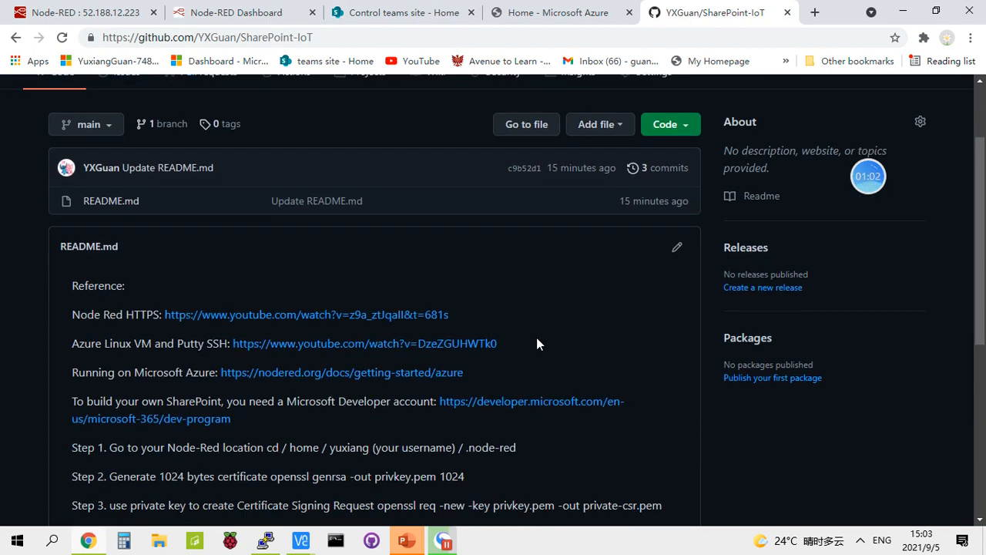
{"action": "scroll", "scroll_direction": "up", "scroll_amount": 3}
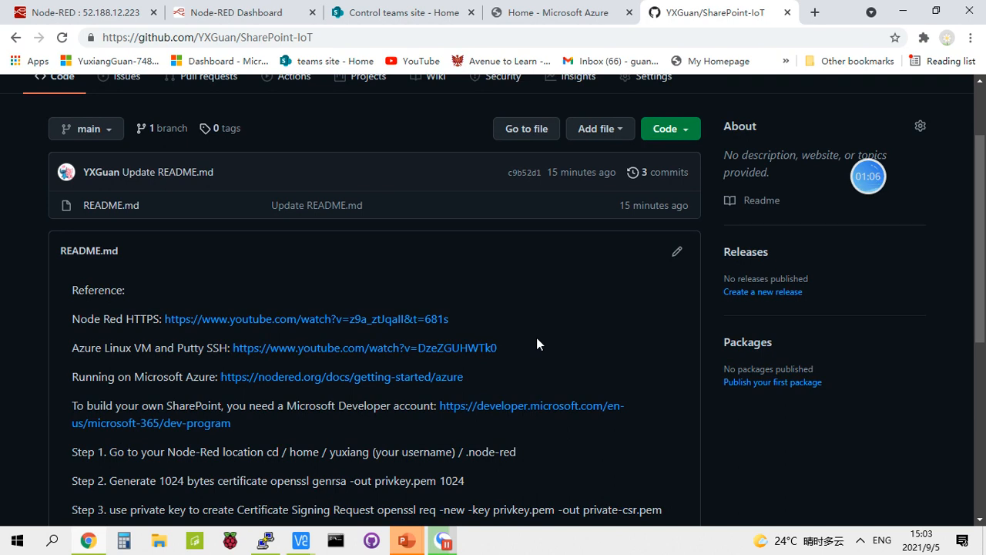
{"action": "mouse_move", "coordinate": [446, 318]}
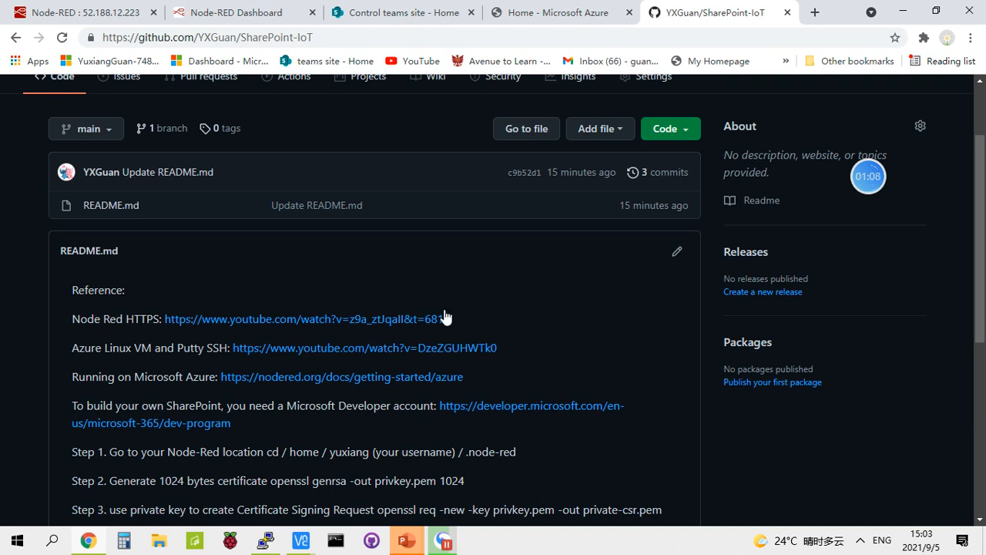
{"action": "mouse_move", "coordinate": [507, 380]}
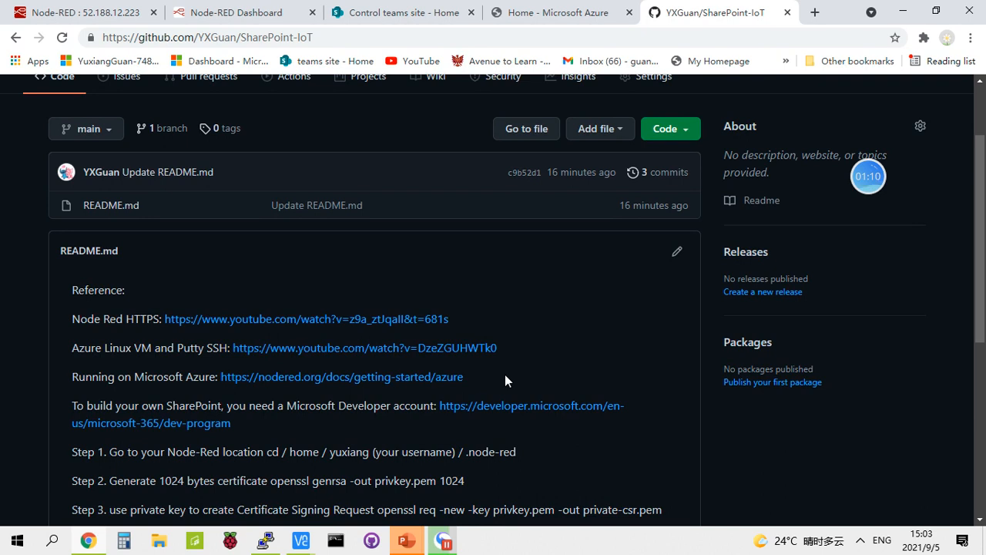
{"action": "scroll", "scroll_direction": "down", "scroll_amount": 3}
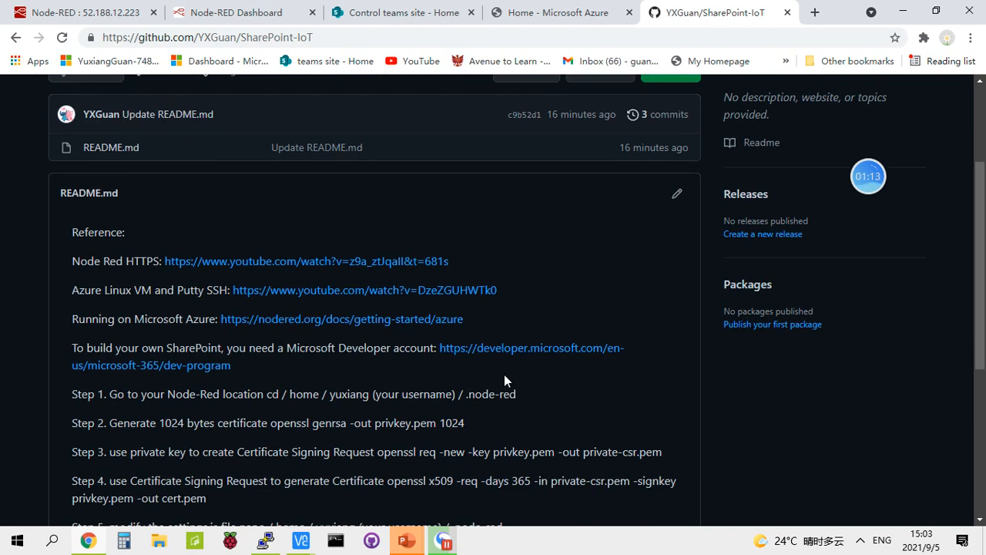
{"action": "mouse_move", "coordinate": [450, 285]}
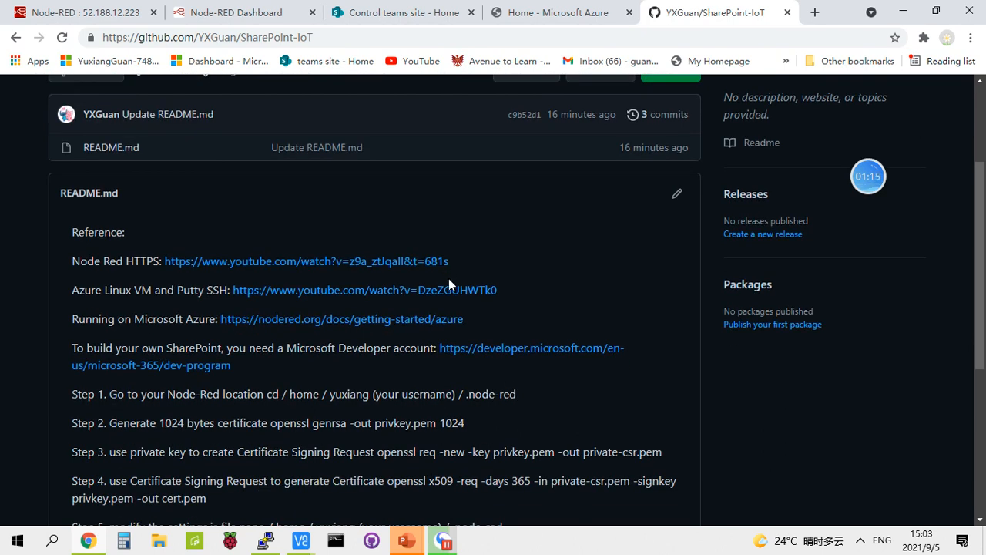
{"action": "scroll", "scroll_direction": "down", "scroll_amount": 3}
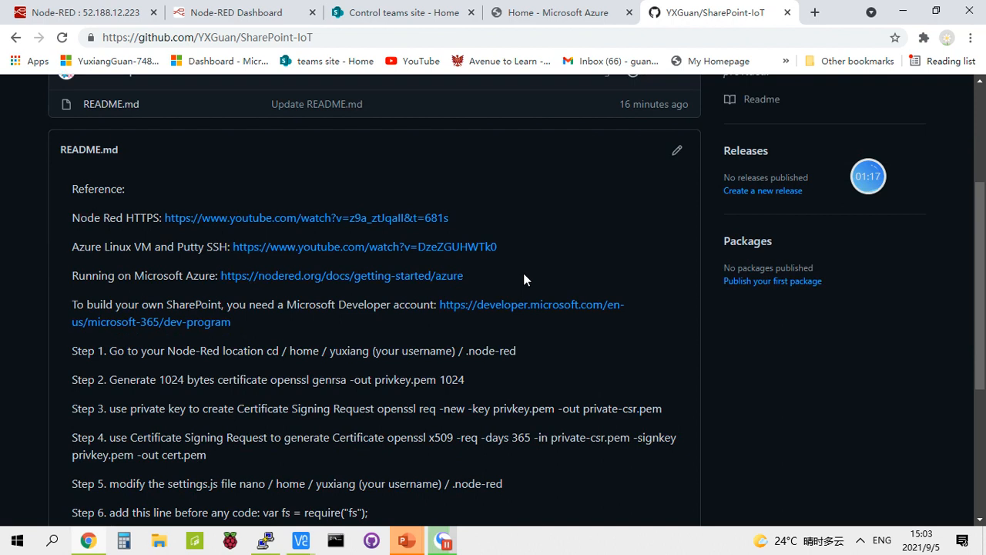
{"action": "mouse_move", "coordinate": [699, 324]}
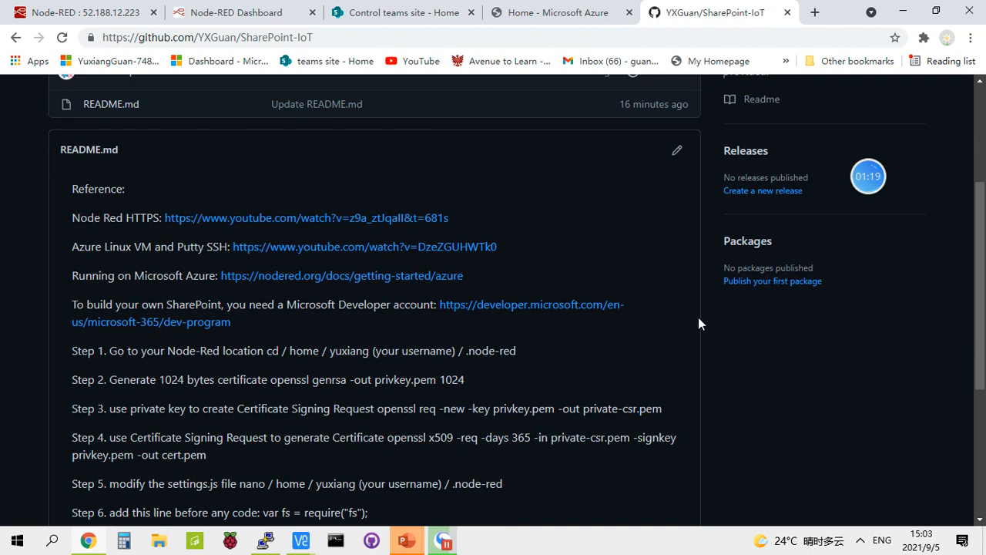
{"action": "scroll", "scroll_direction": "down", "scroll_amount": 3}
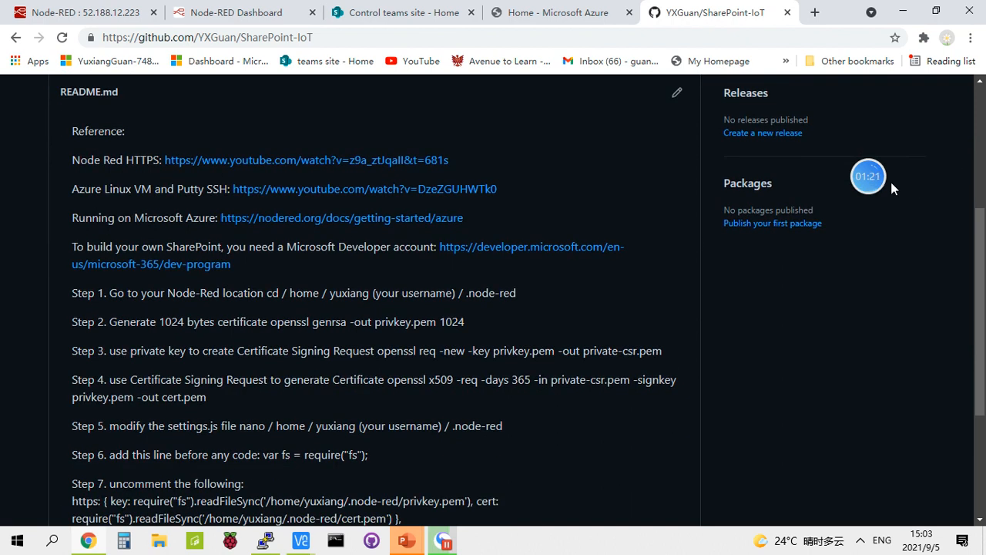